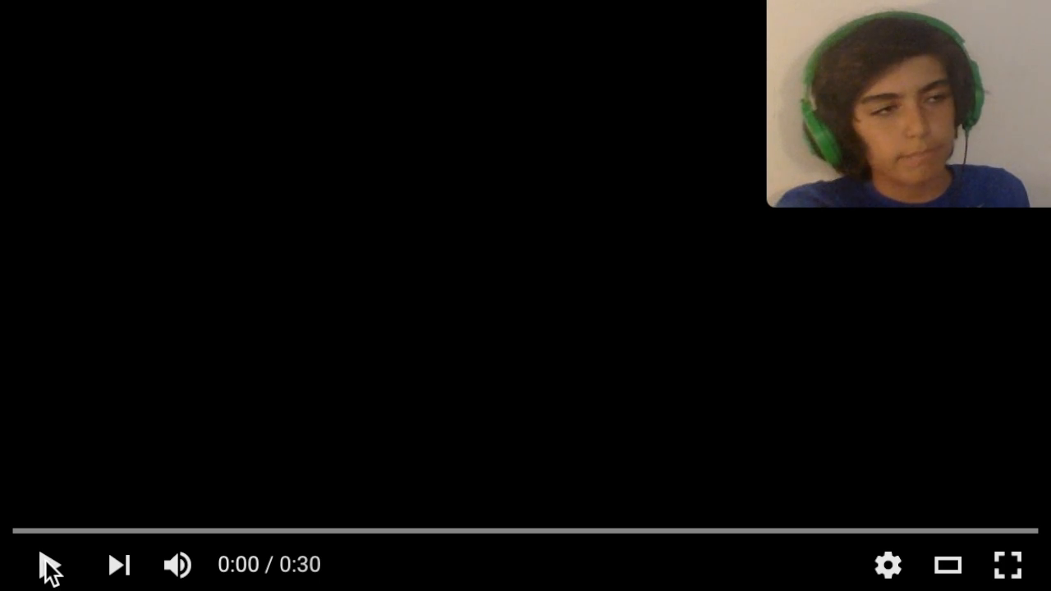
# Step: Play the 30-second Steven Universe promo to the end, then replay it from the start
pyautogui.click(47, 564)
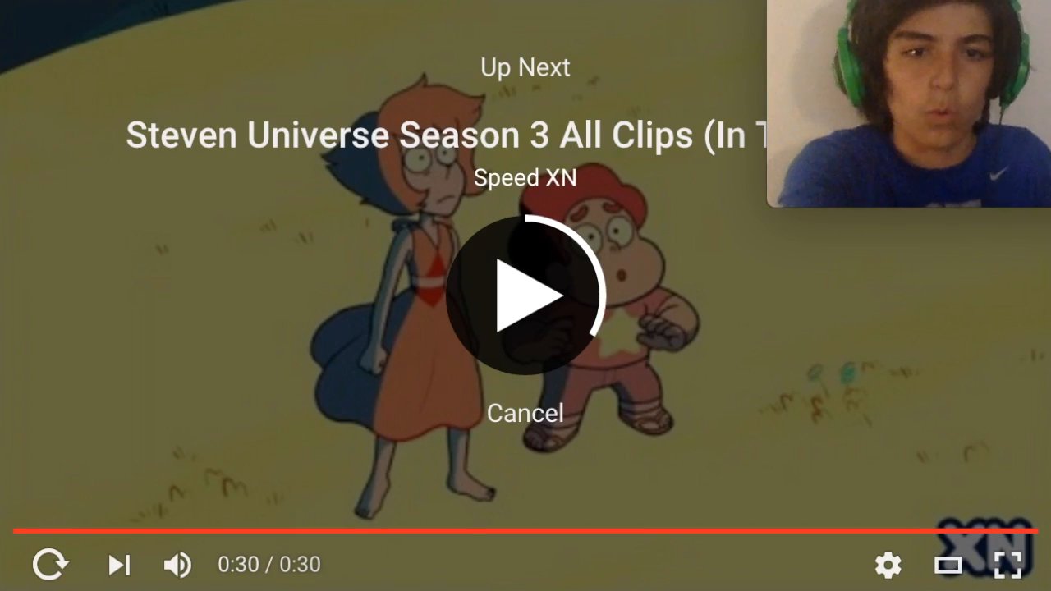
pyautogui.click(523, 297)
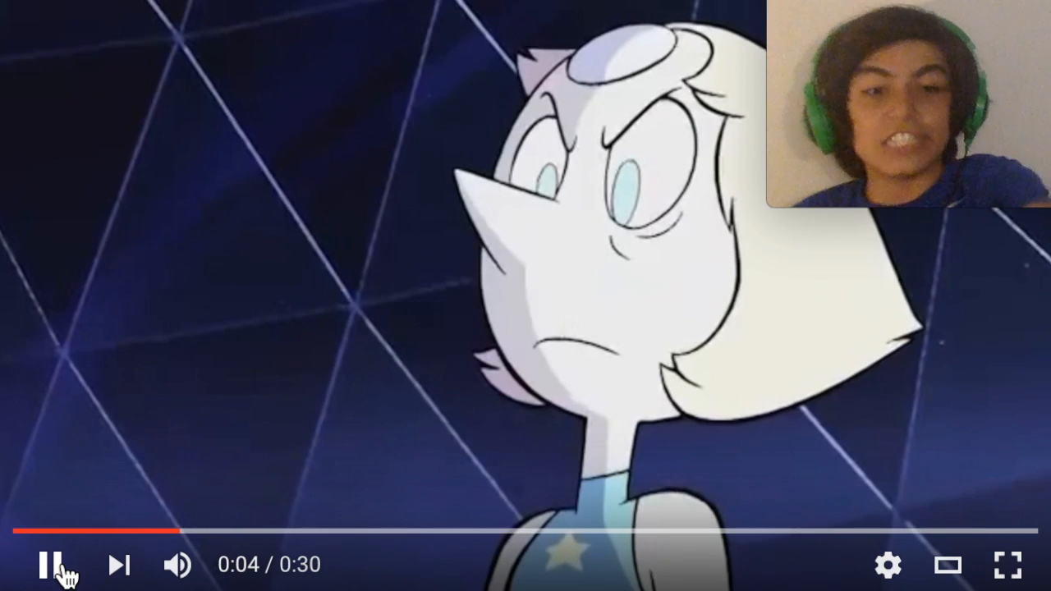
# Step: Pause the replay around five seconds and like the promo, adding it to Liked videos
pyautogui.click(54, 564)
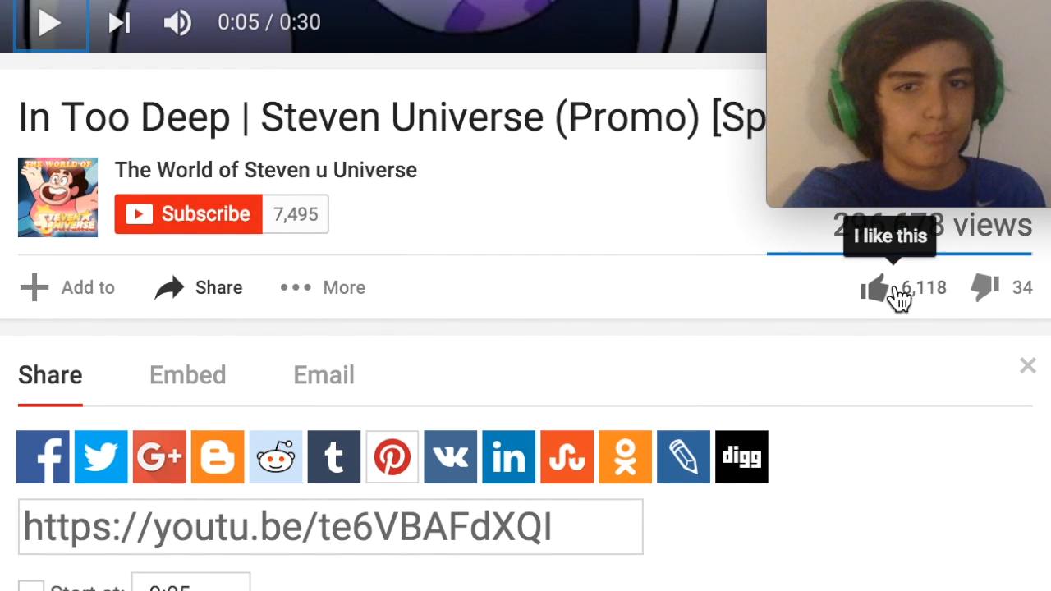
pyautogui.click(875, 287)
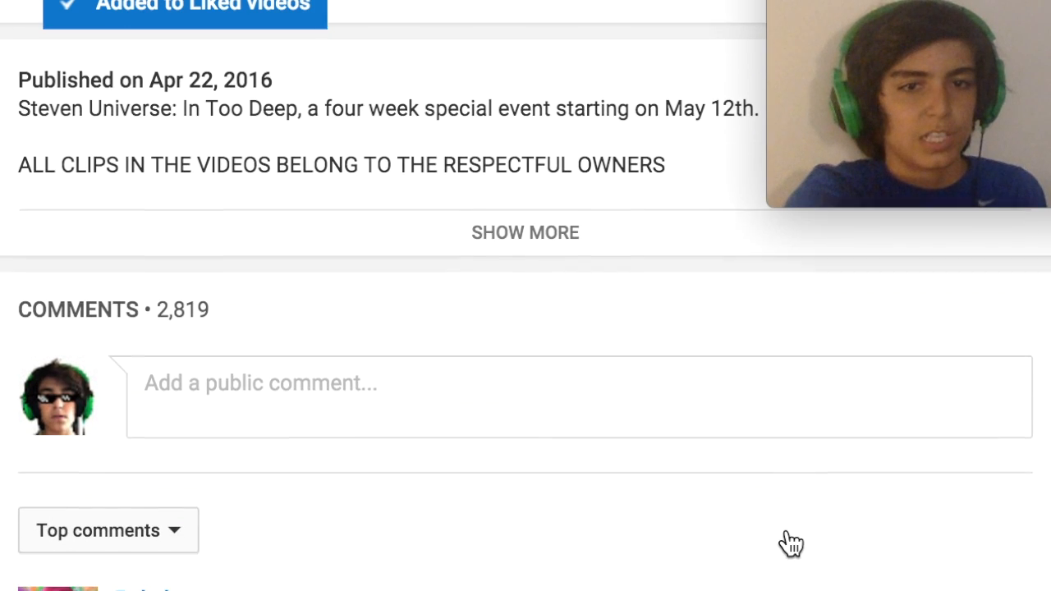